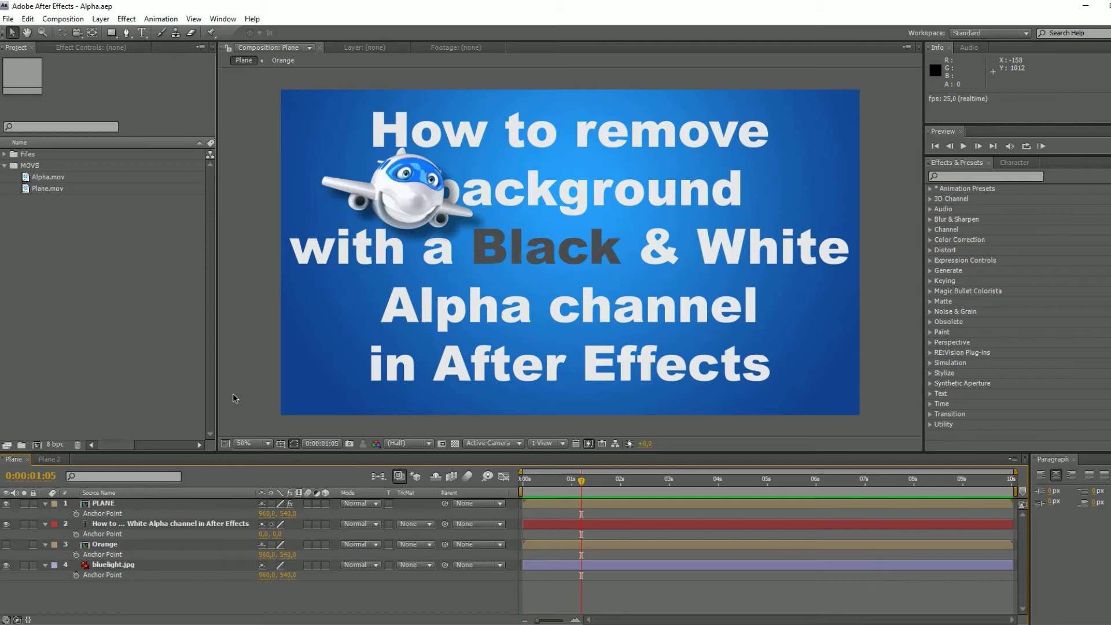
mouse_move(76, 445)
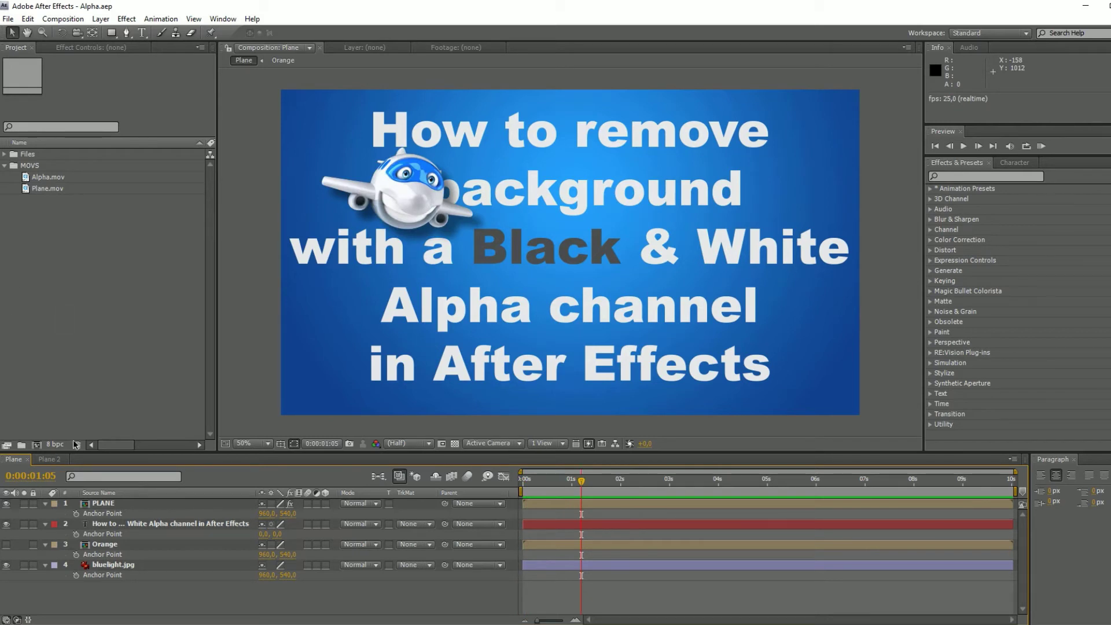
Switch the Timeline to the Plane 2 composition with the orange title card
left_click(49, 459)
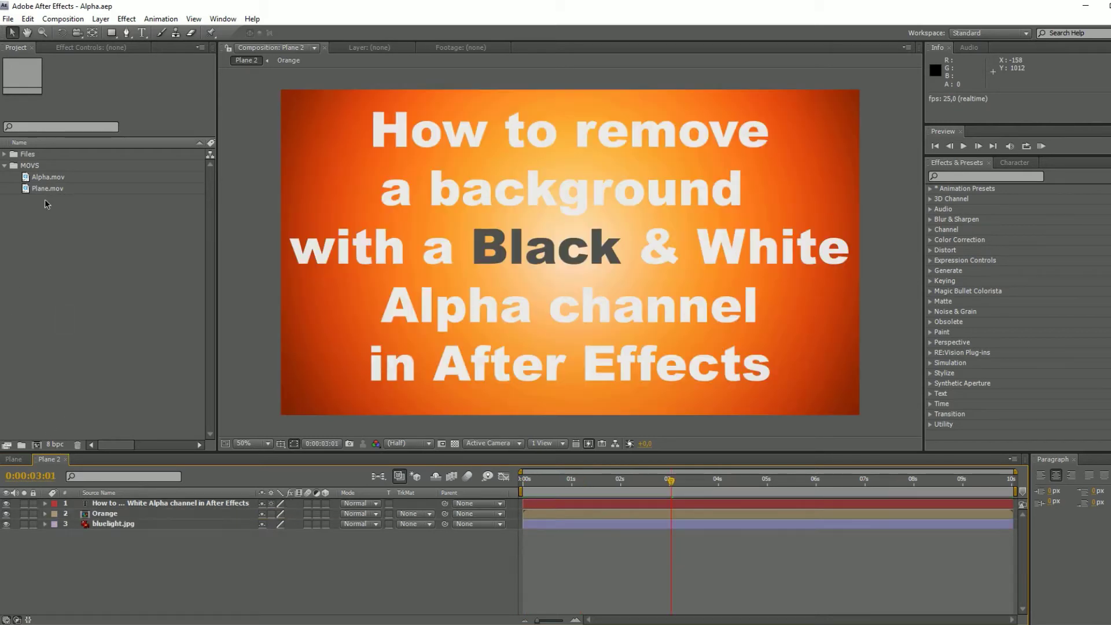
Add Plane.mov to Plane 2 and preview early and close-up frames of the plane
left_click(48, 188)
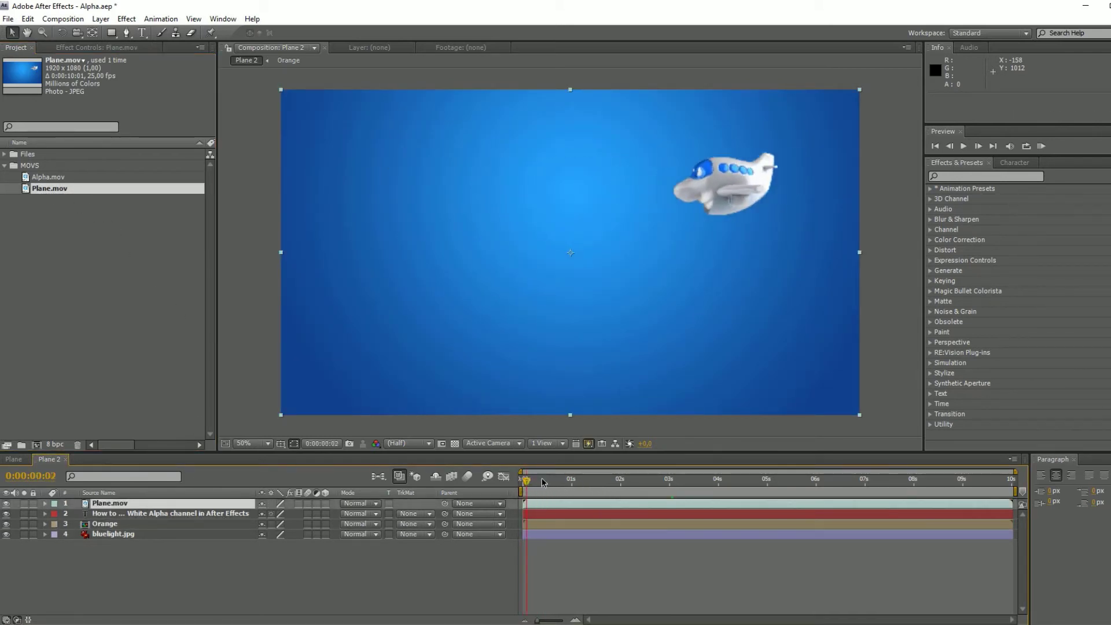
left_click(897, 479)
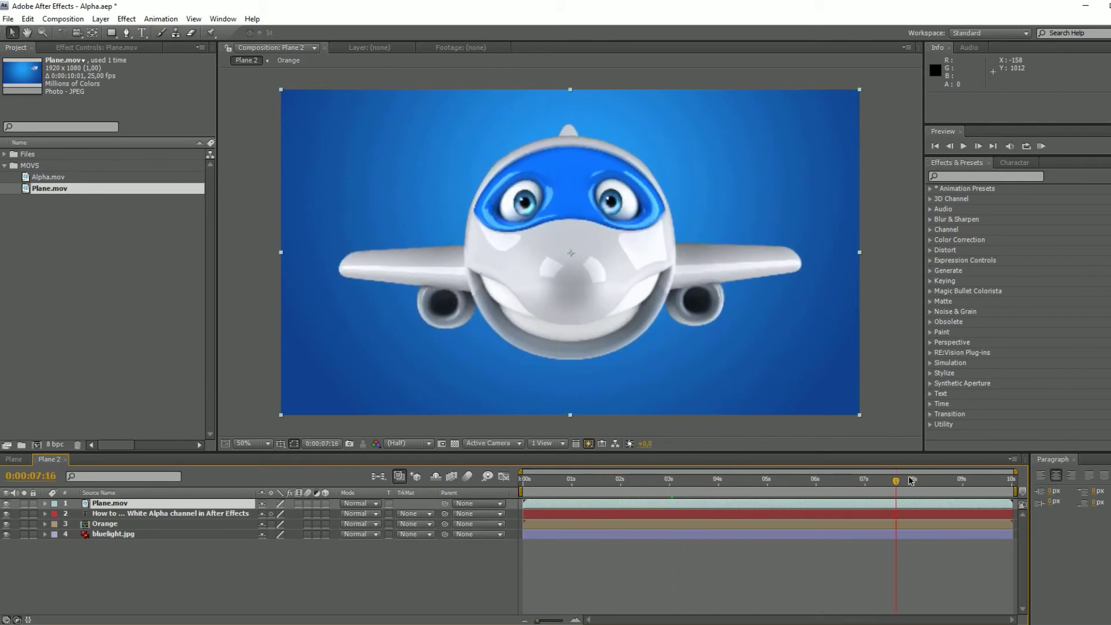
left_click(746, 480)
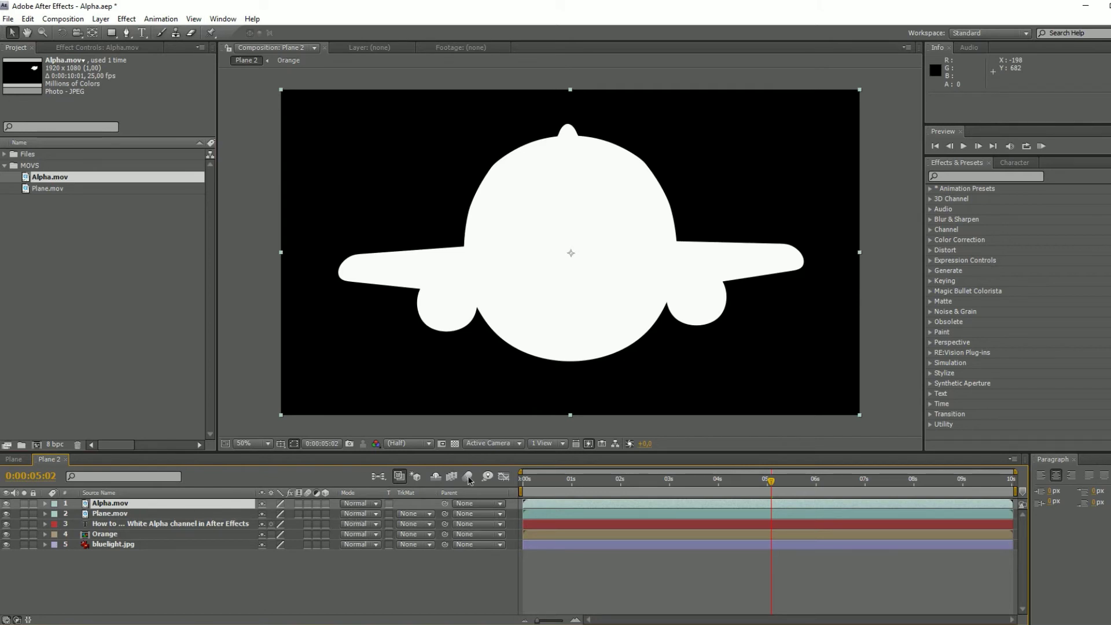
Set Plane.mov's track matte to Luma Matte "Alpha.mov" to cut out the blue background
left_click(600, 480)
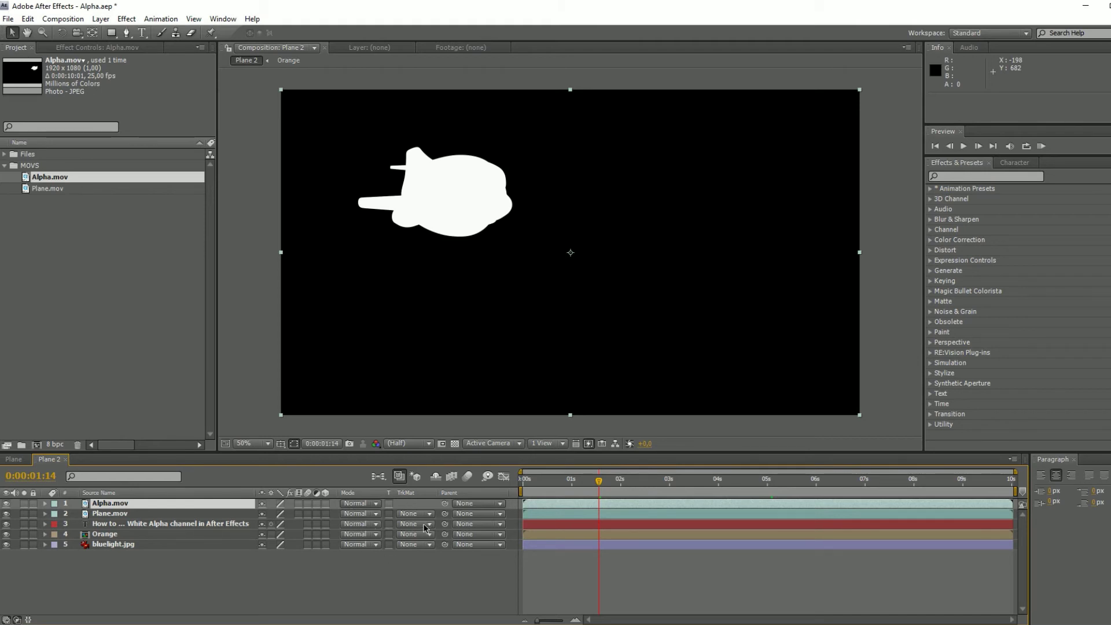
left_click(415, 514)
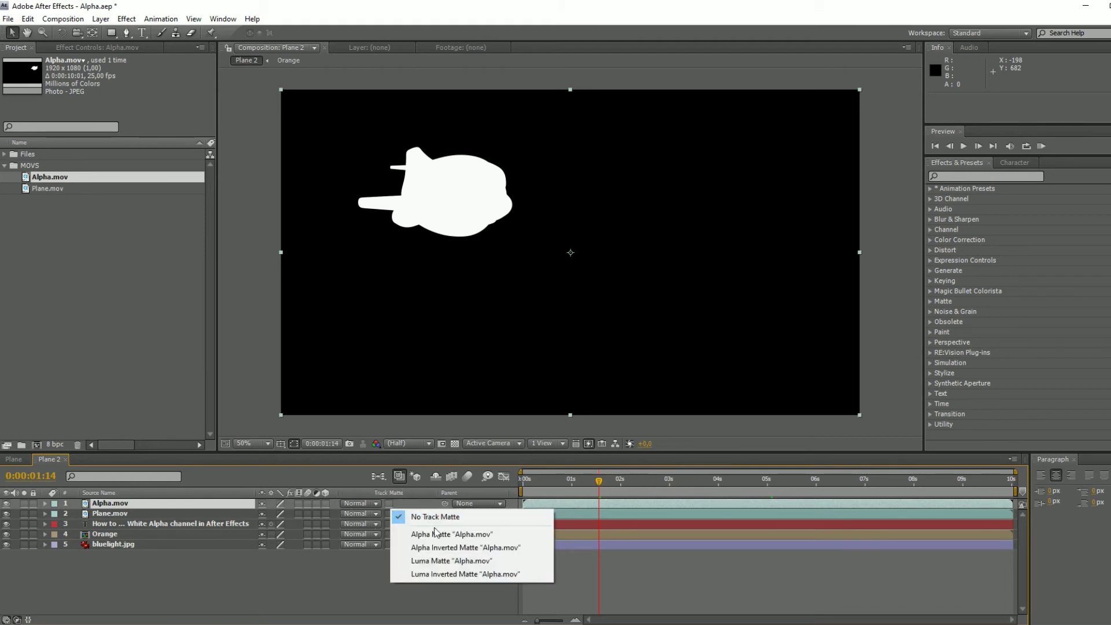
mouse_move(451, 561)
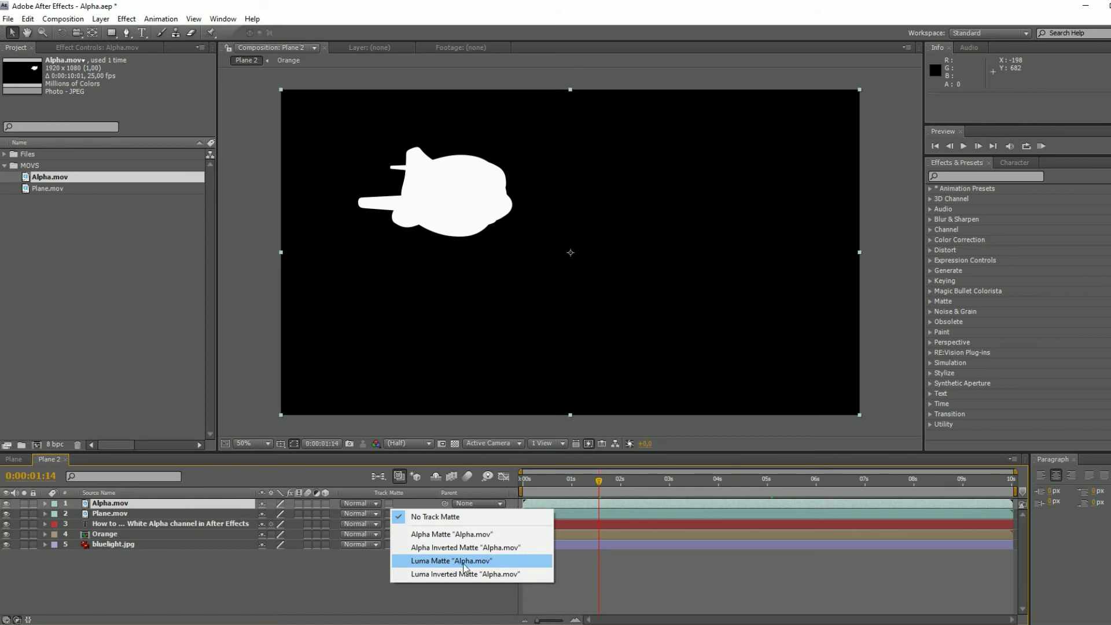
left_click(451, 561)
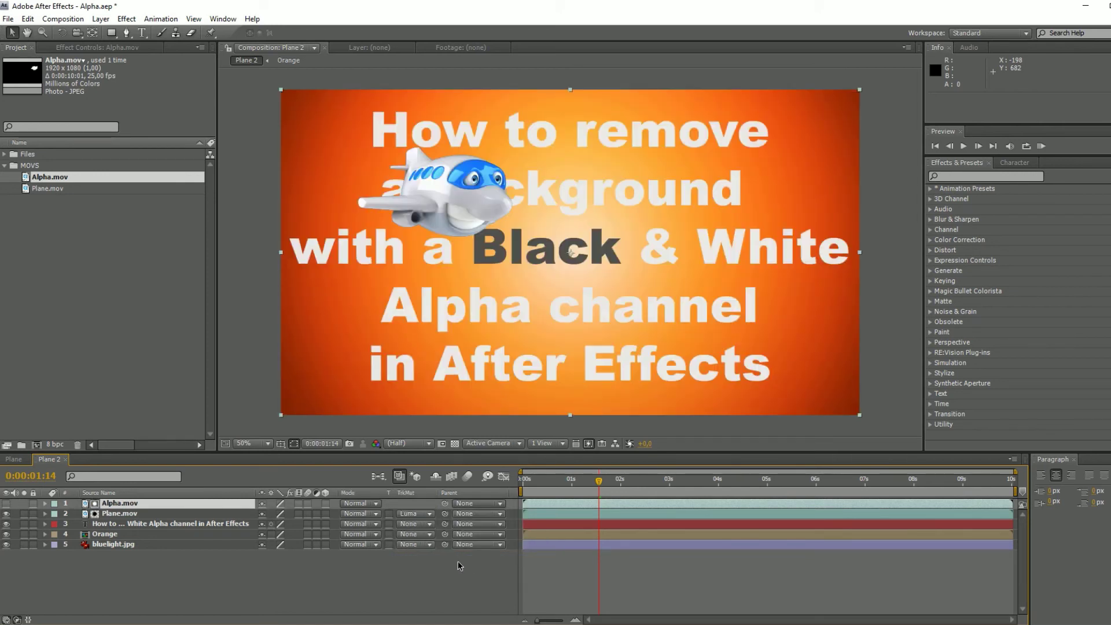
left_click_drag(598, 480, 565, 480)
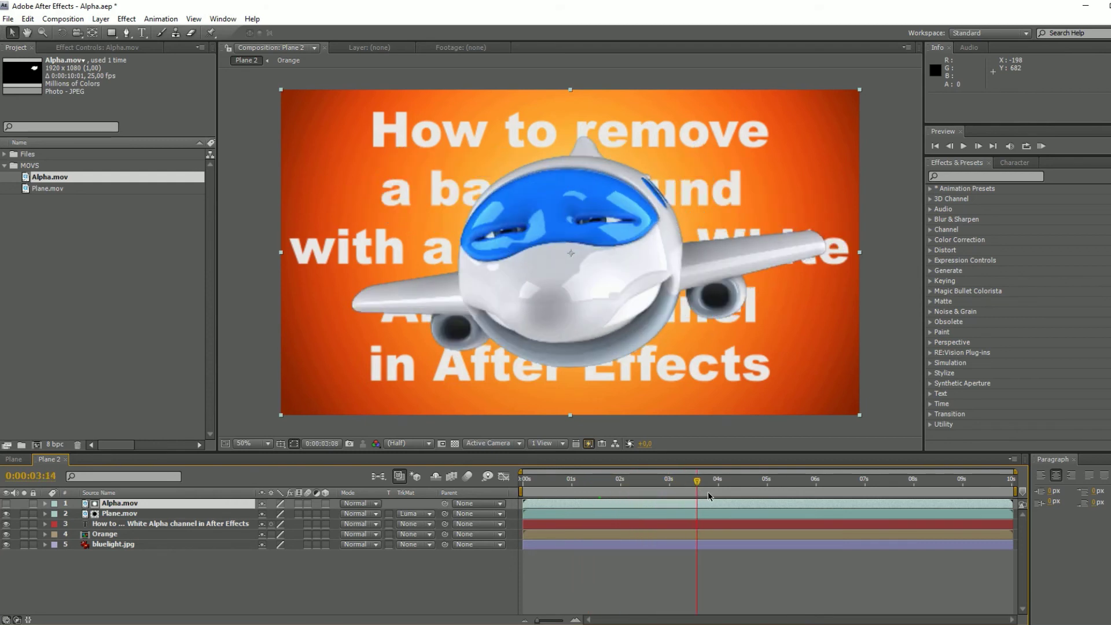
left_click(757, 480)
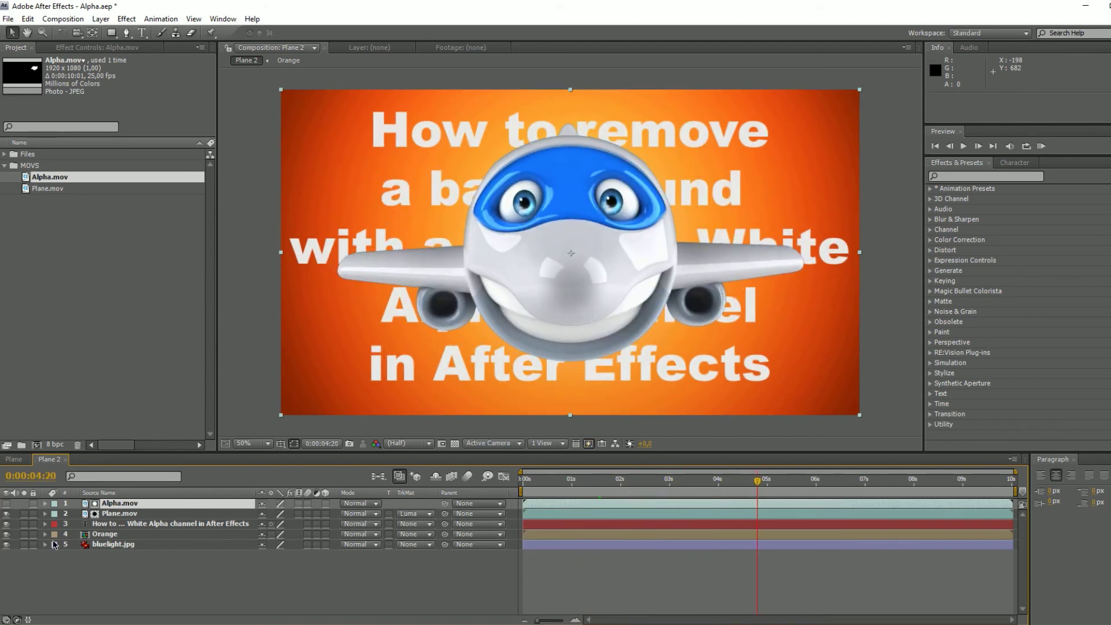